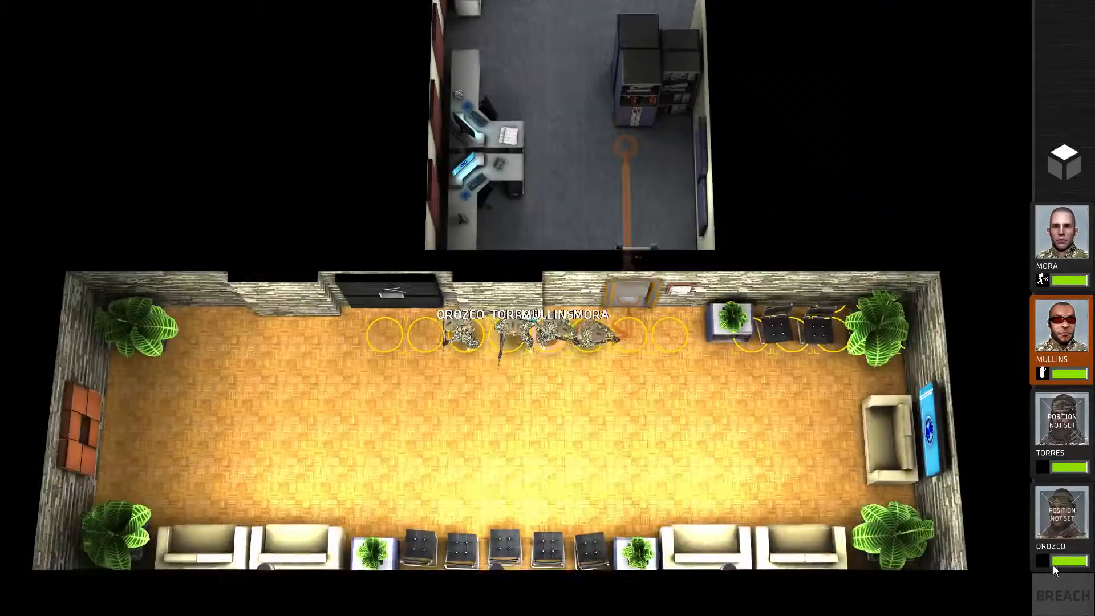
Step: Place Torres at the door and plot his entry route into the cubicle office
left_click(1062, 419)
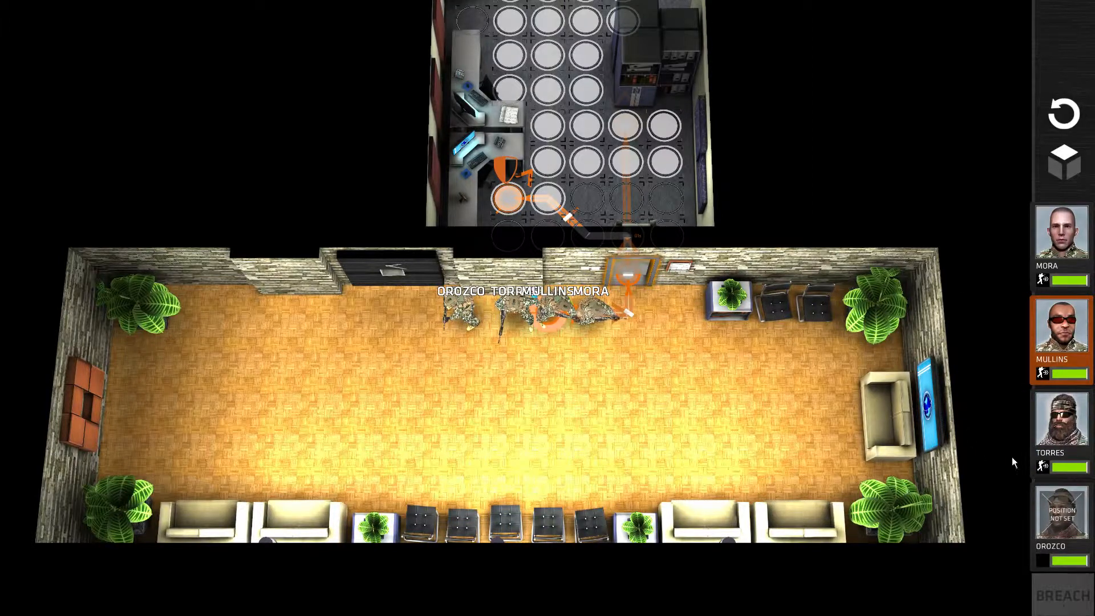
left_click(1061, 419)
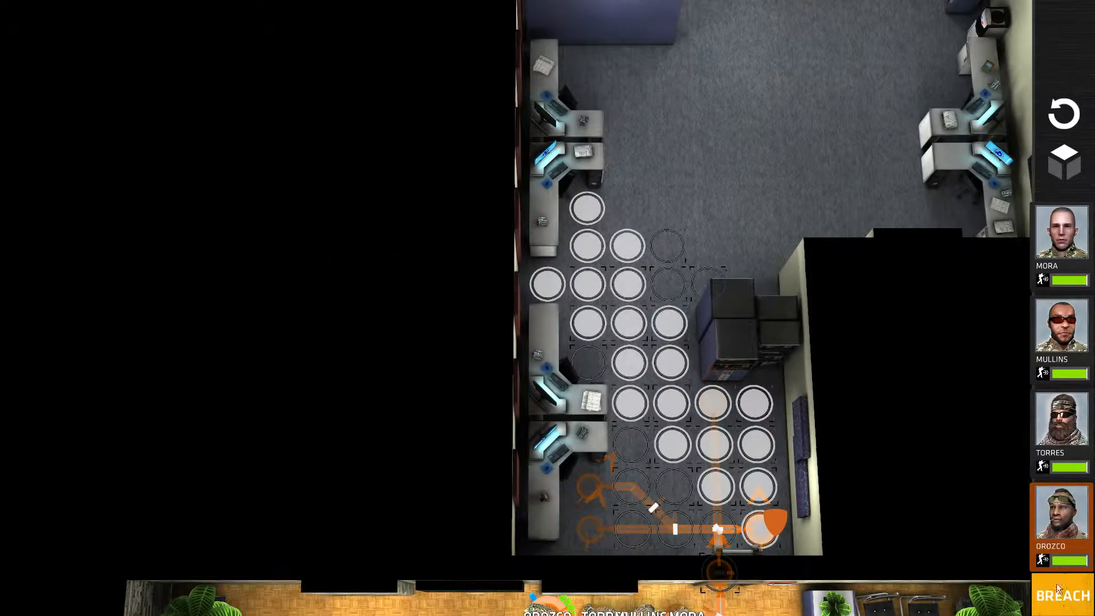
Step: Launch the first raid phase so the squad breaches and clears the cubicle office
left_click(1062, 595)
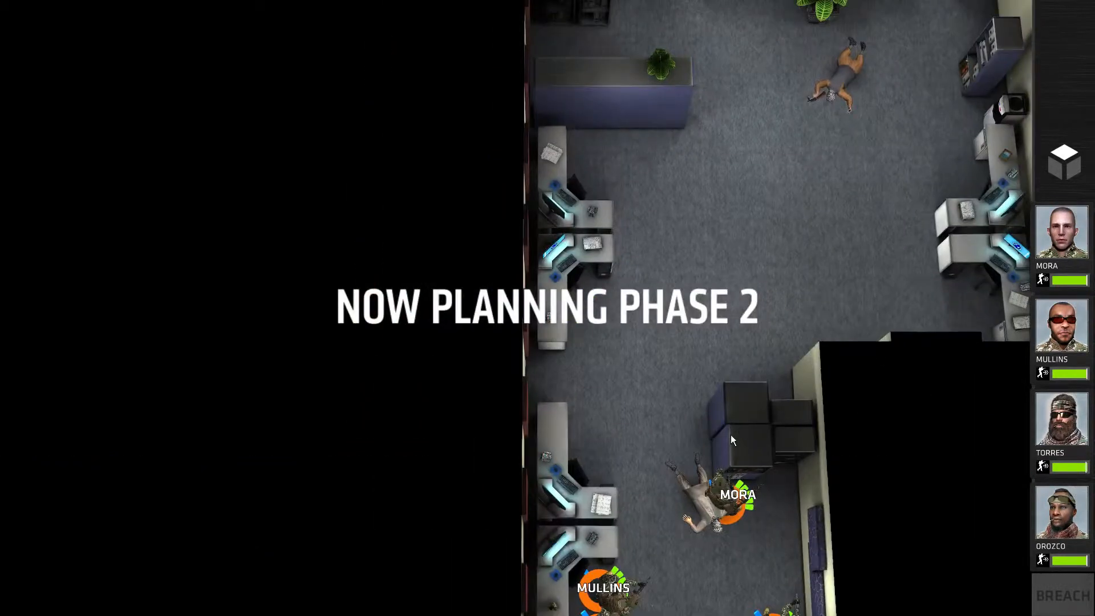
mouse_move(731, 526)
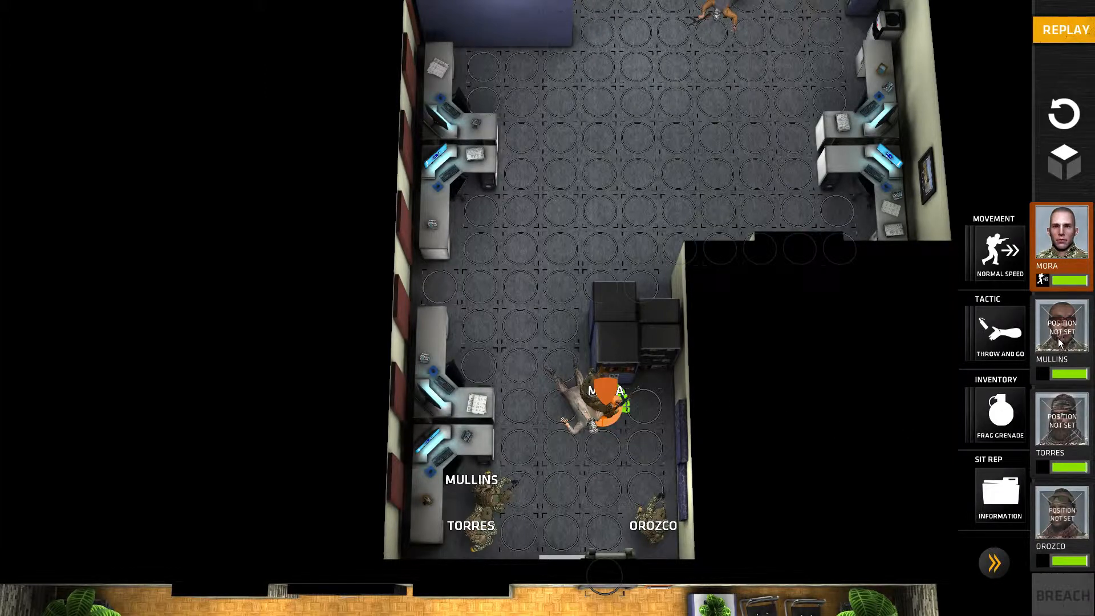
Step: Route Mullins into the cubicles, Torres toward the upper office and Orozco past the cabinets
left_click(1061, 327)
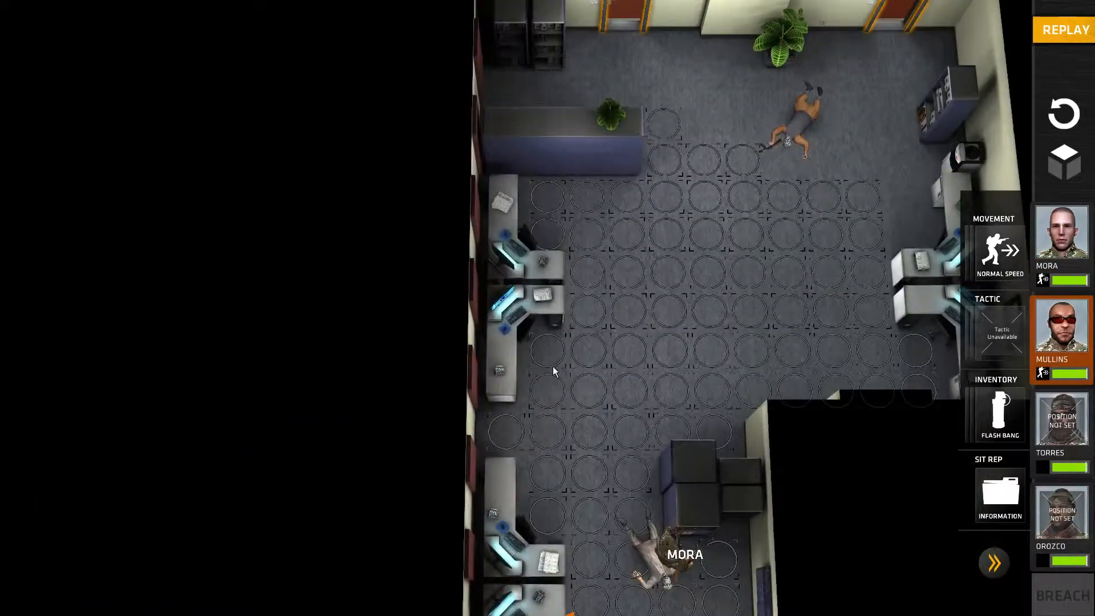
mouse_move(638, 473)
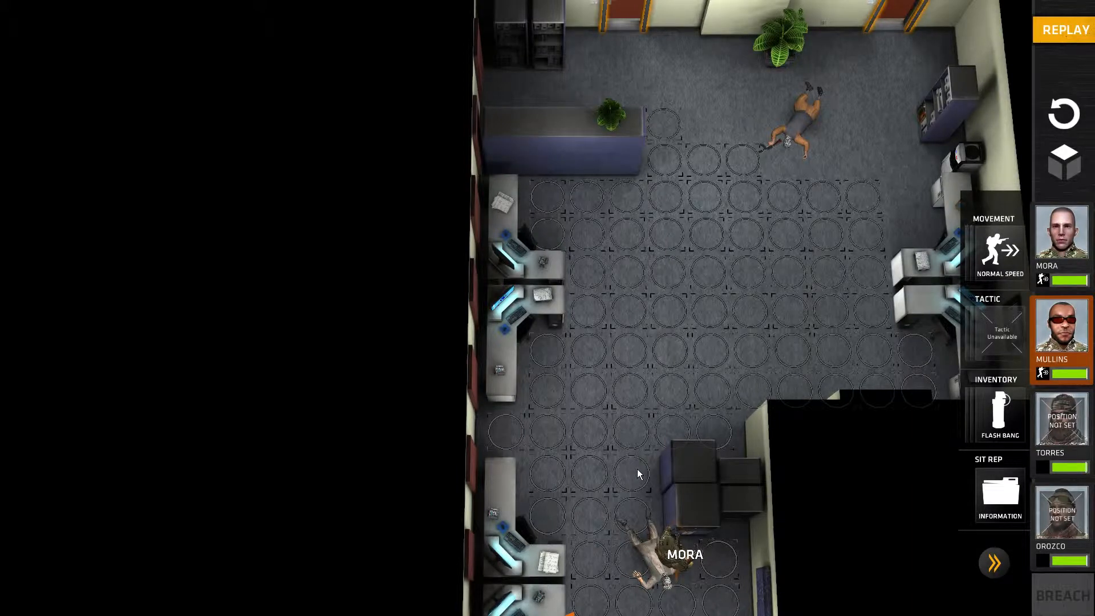
left_click(635, 474)
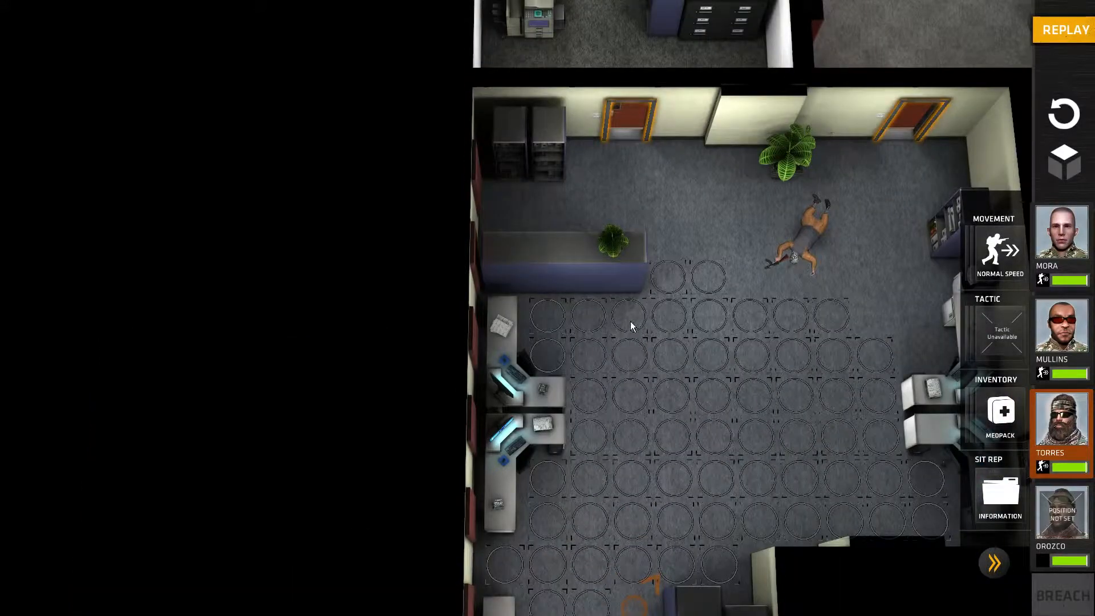
left_click(632, 319)
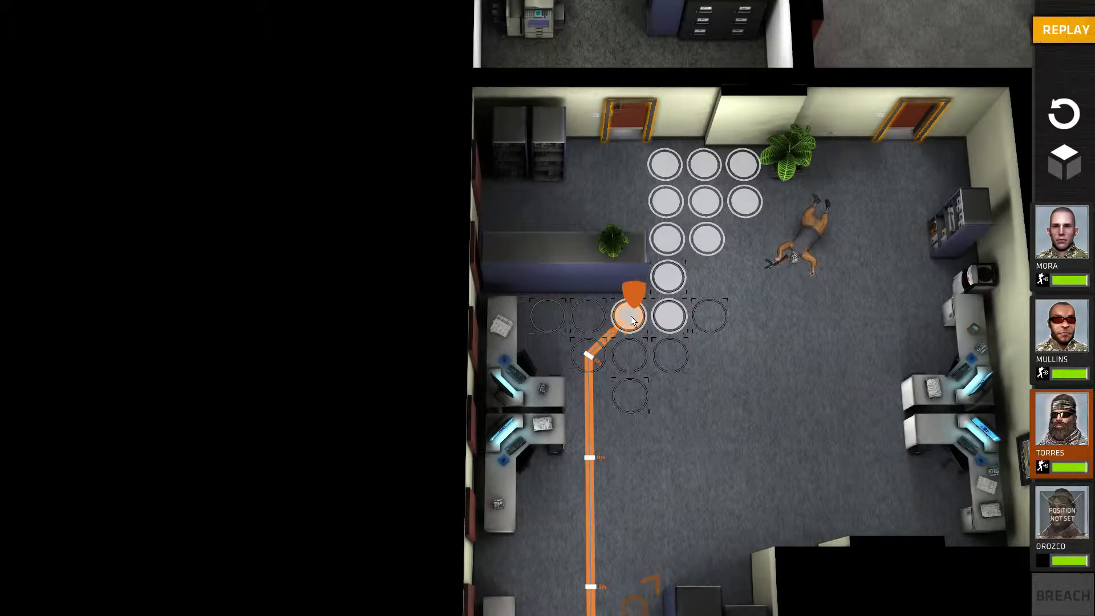
mouse_move(636, 328)
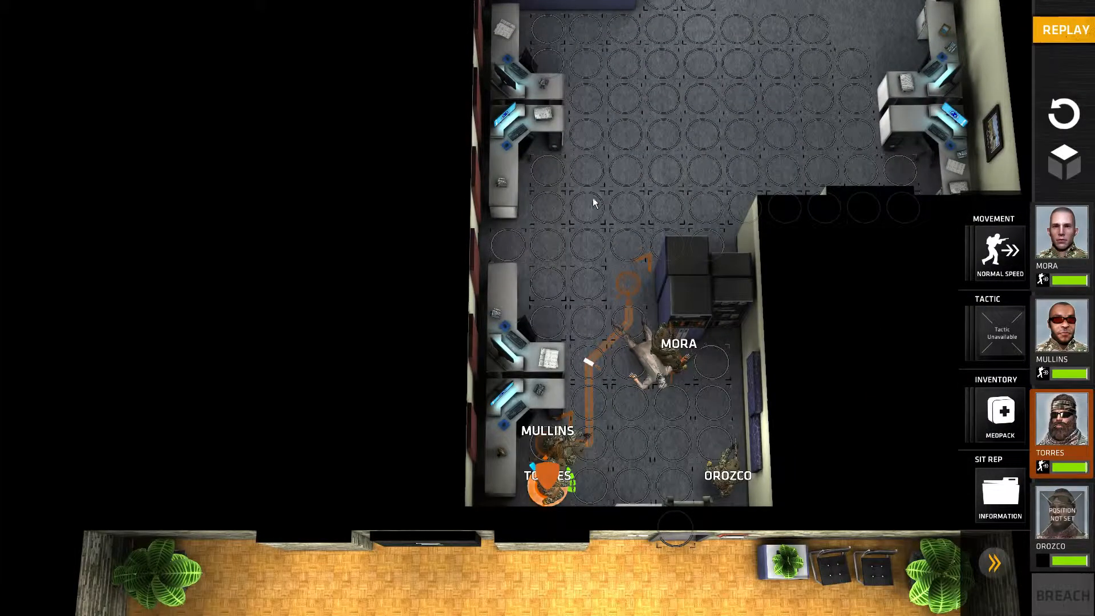
left_click(588, 164)
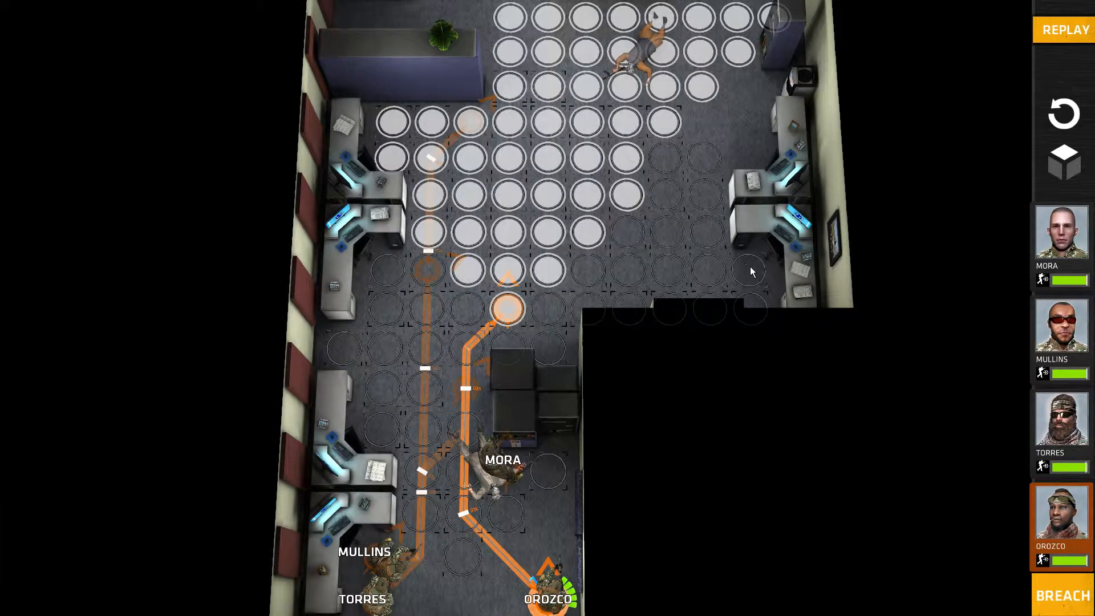
mouse_move(713, 278)
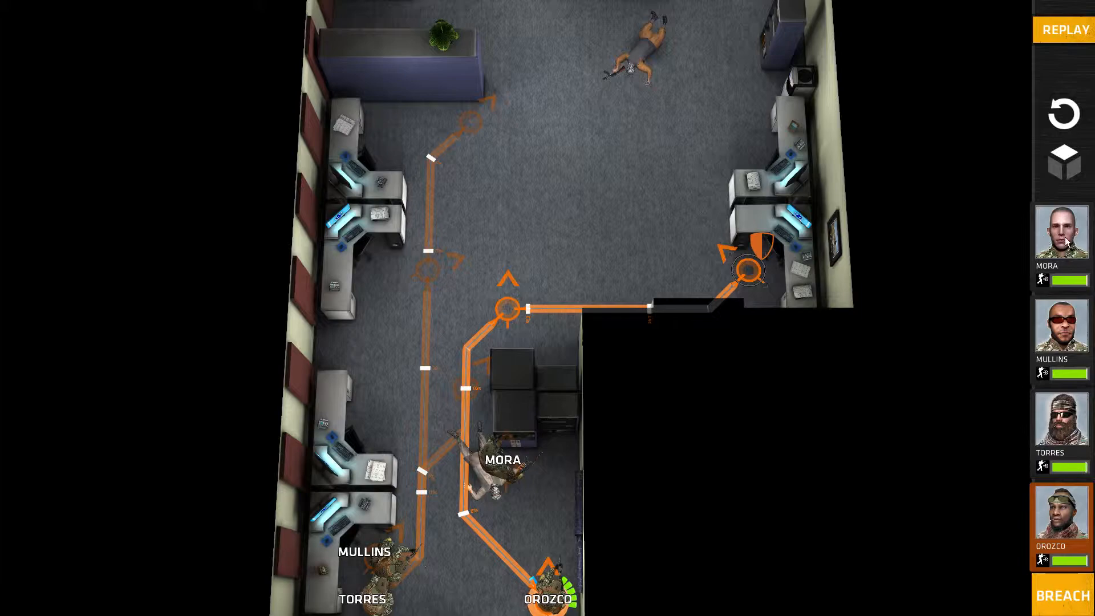
Step: Switch to Mora and send her route toward the office's upper door
left_click(1061, 233)
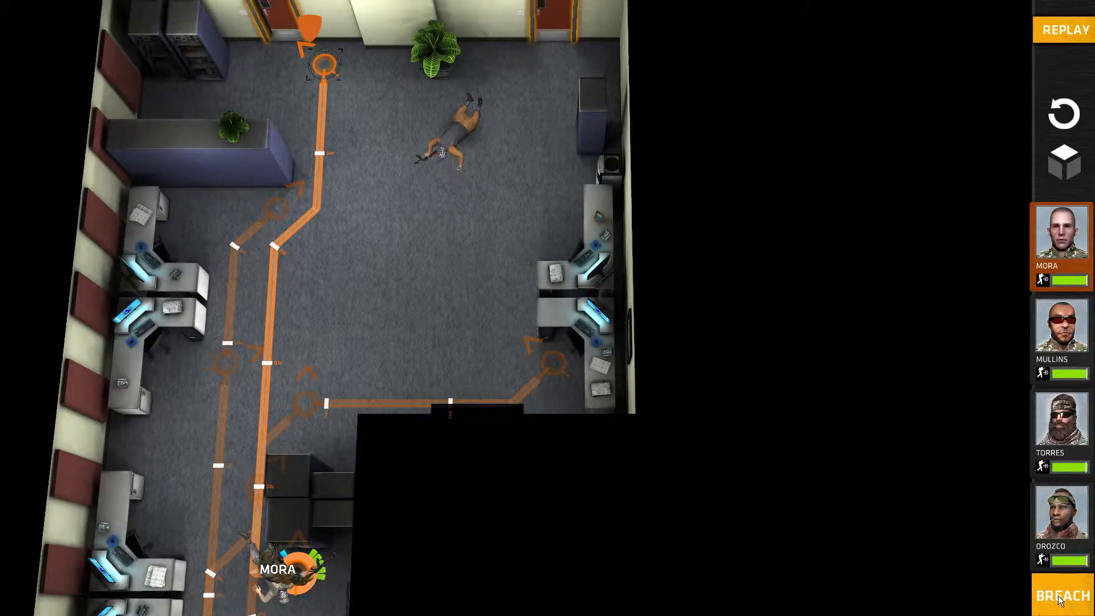
Step: Launch phase two so the team reaches the upper office and reveals the guarded room
left_click(1063, 594)
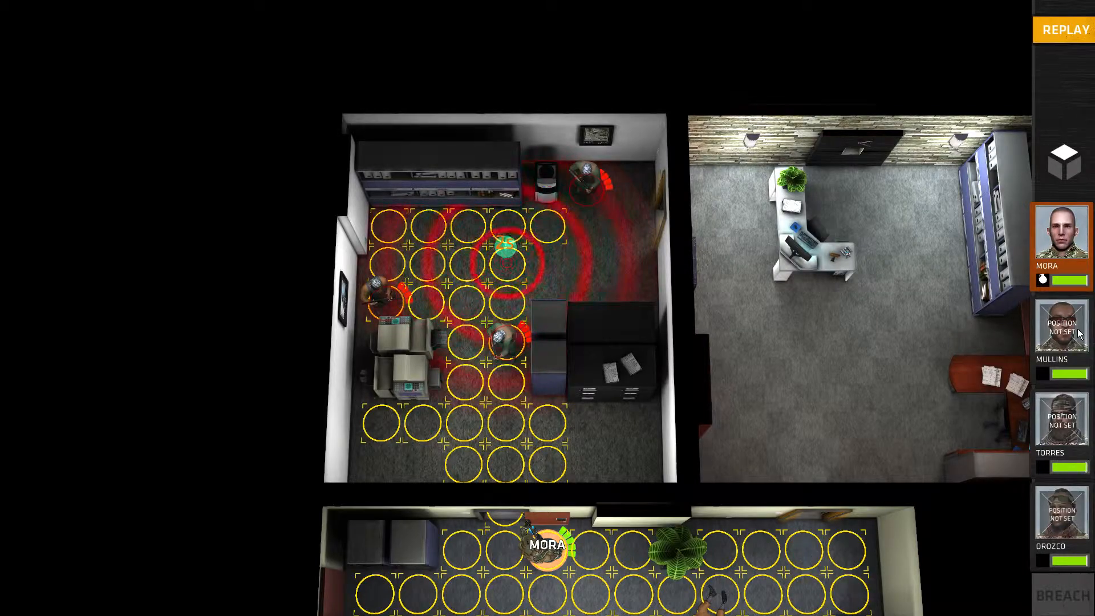
Step: Route Mullins to the office's right-hand doorway for phase three
left_click(1062, 327)
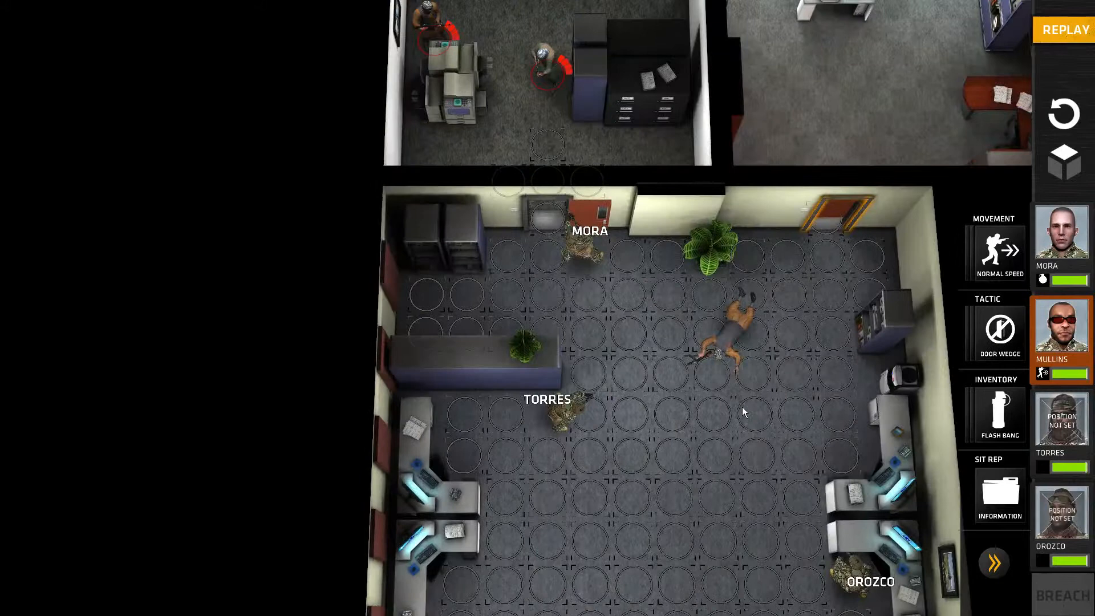
mouse_move(797, 262)
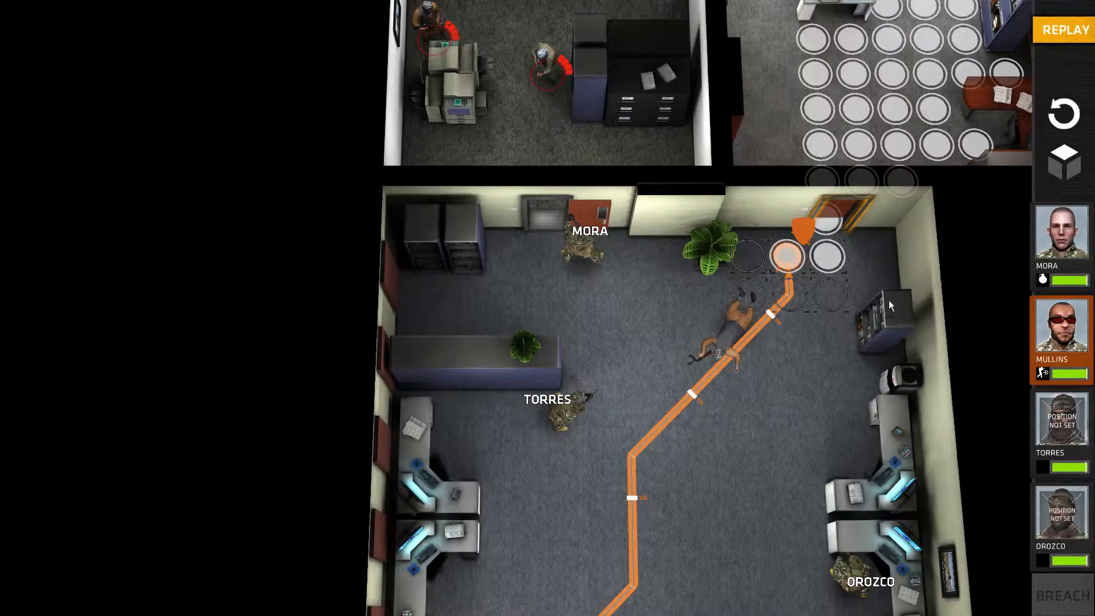
left_click(549, 420)
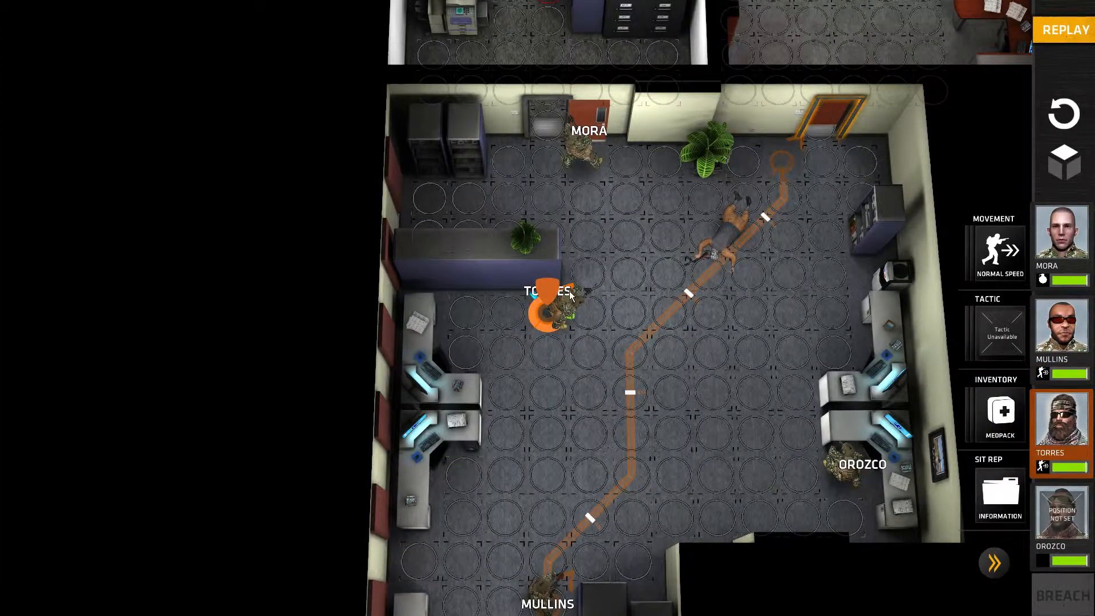
mouse_move(496, 196)
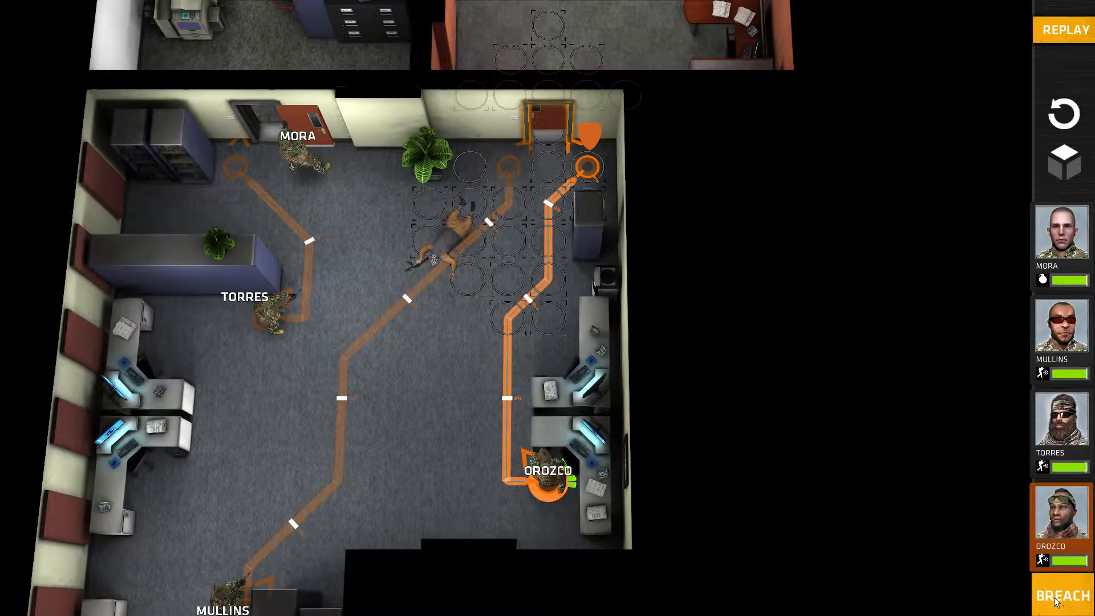
left_click(1062, 595)
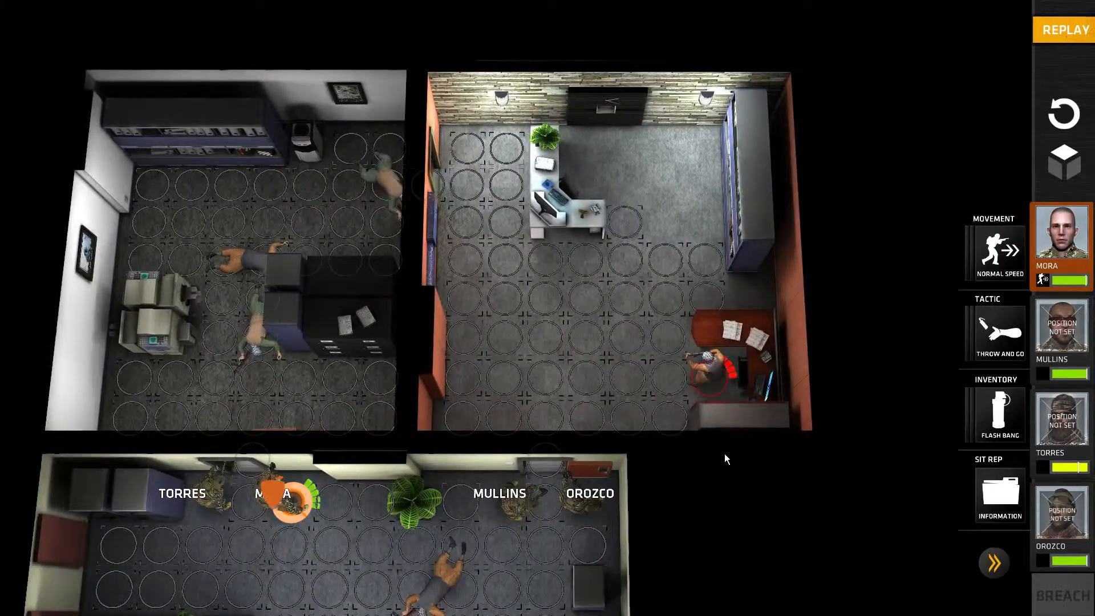
mouse_move(946, 455)
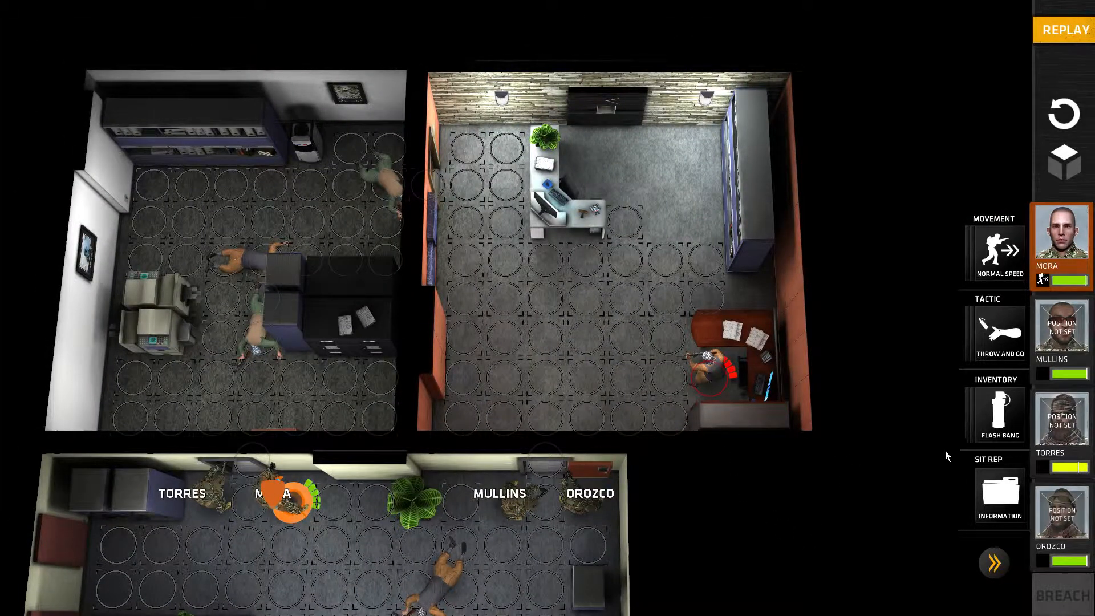
mouse_move(641, 489)
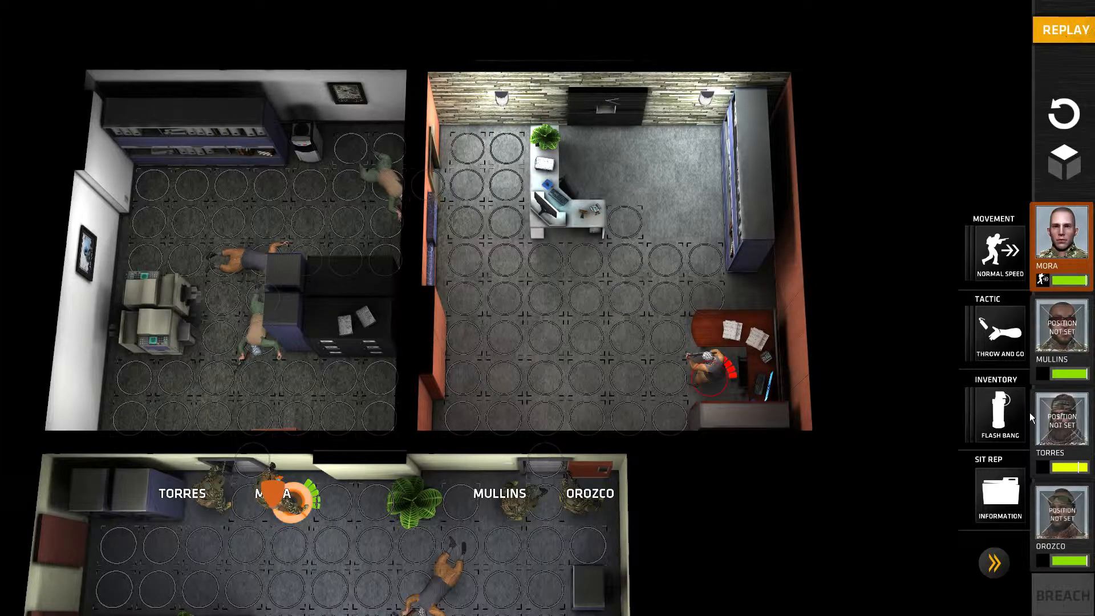
Step: Equip Torres with a flashbang from his inventory, then switch to Mullins
left_click(1061, 428)
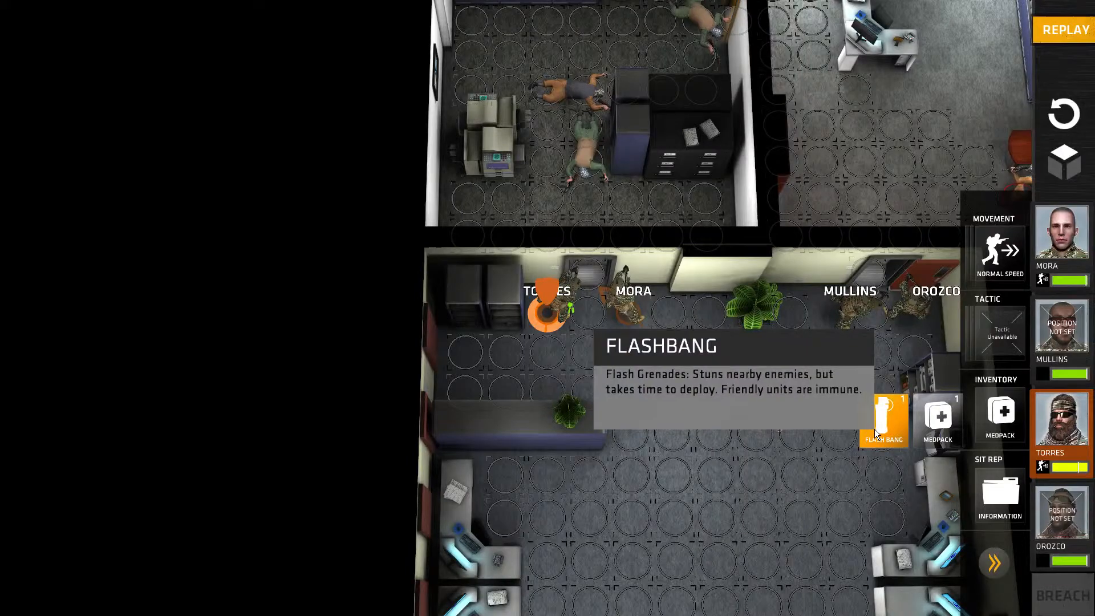
left_click(883, 419)
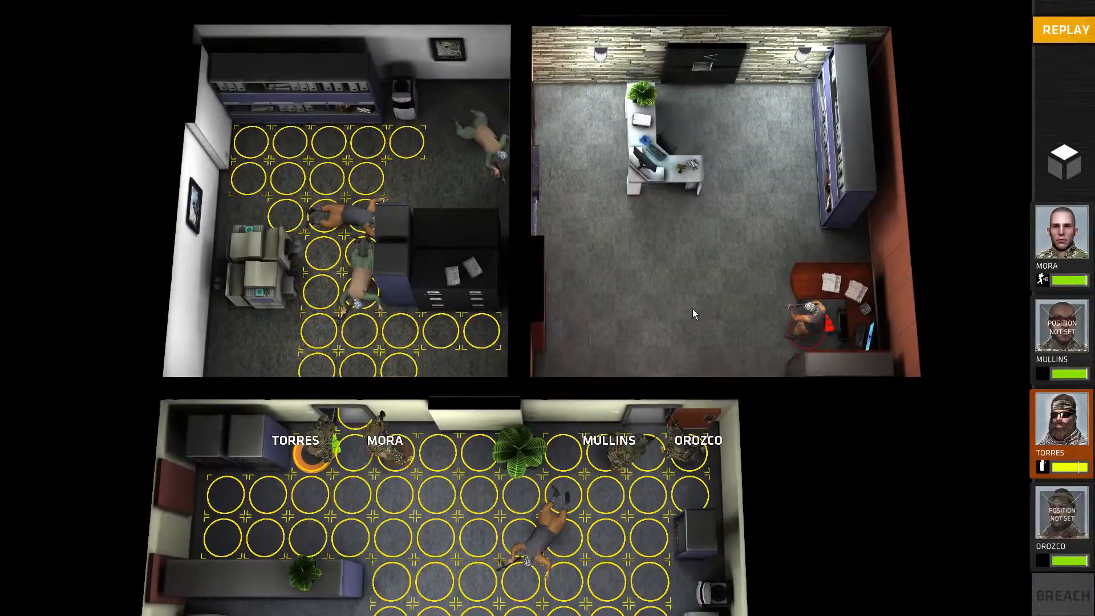
mouse_move(999, 482)
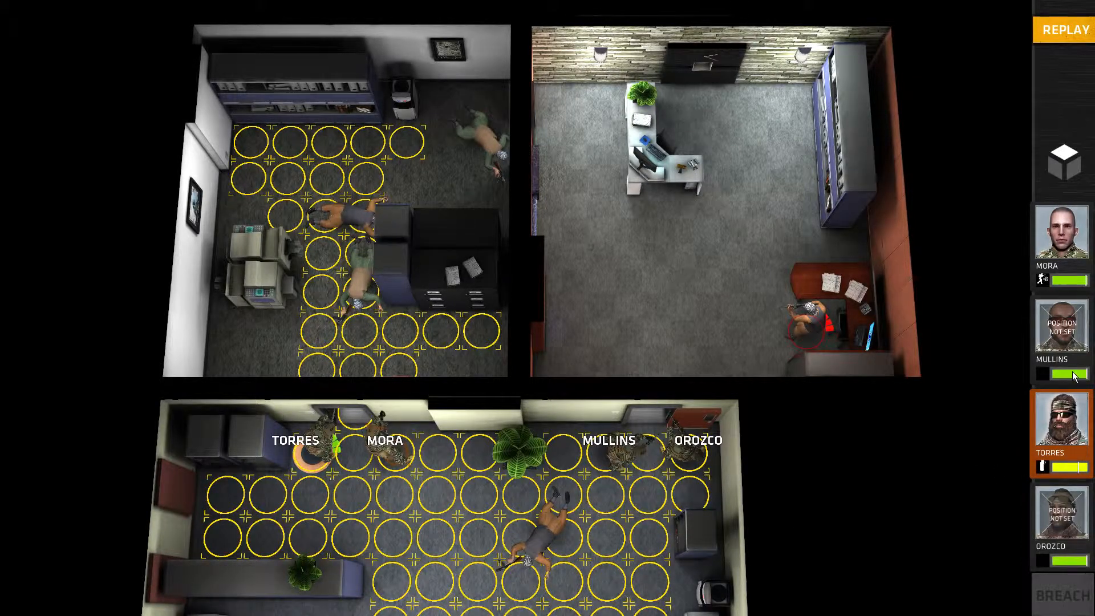
left_click(1061, 326)
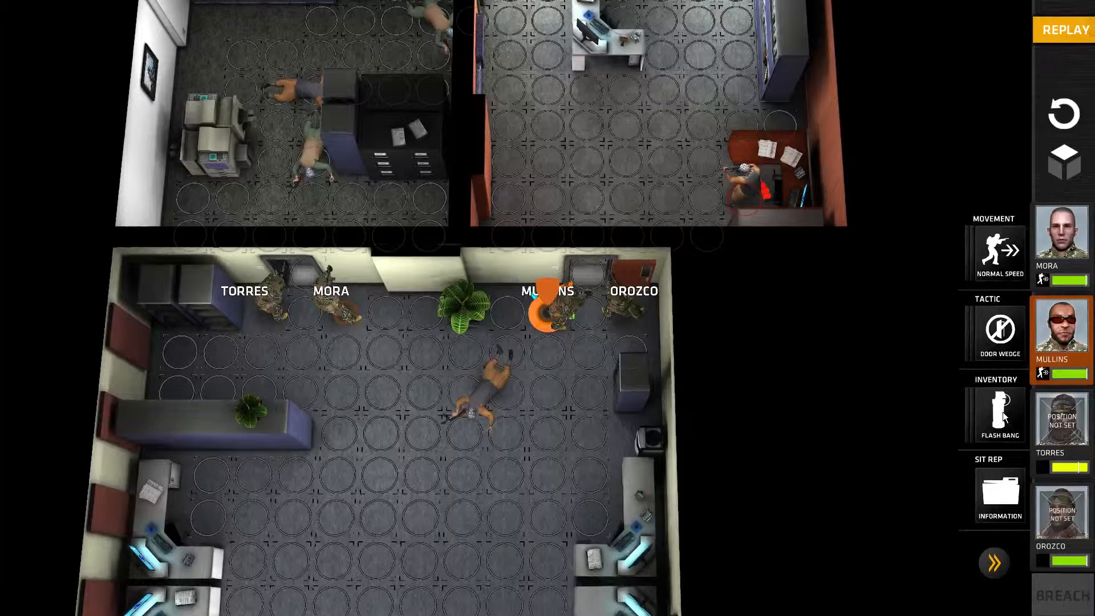
Step: Aim Mullins's flashbang at the gunman's desk in the right office and confirm the throw
left_click(999, 415)
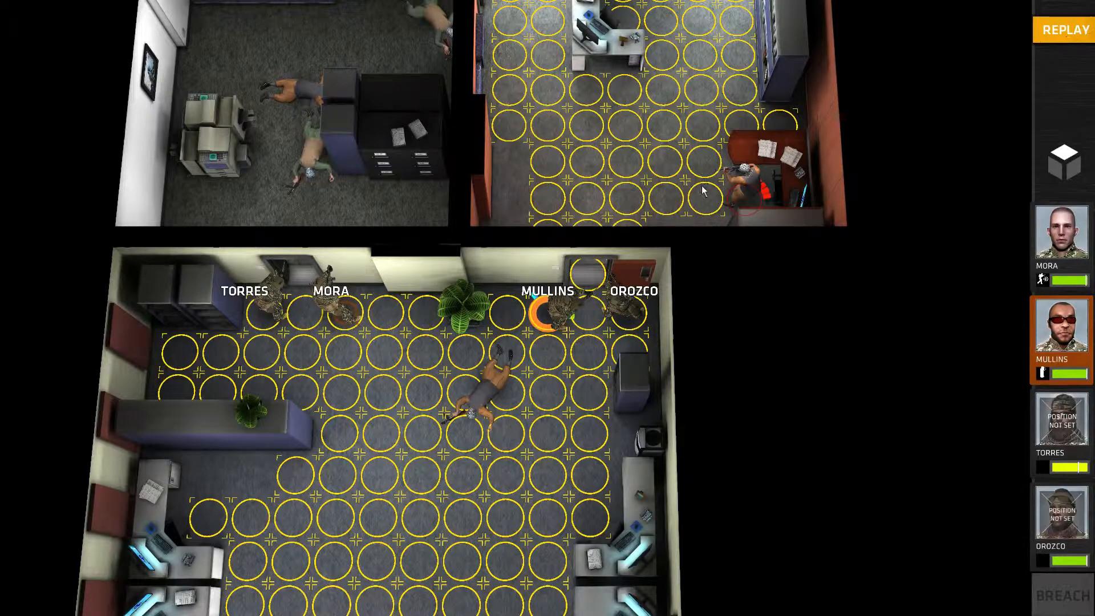
left_click(704, 190)
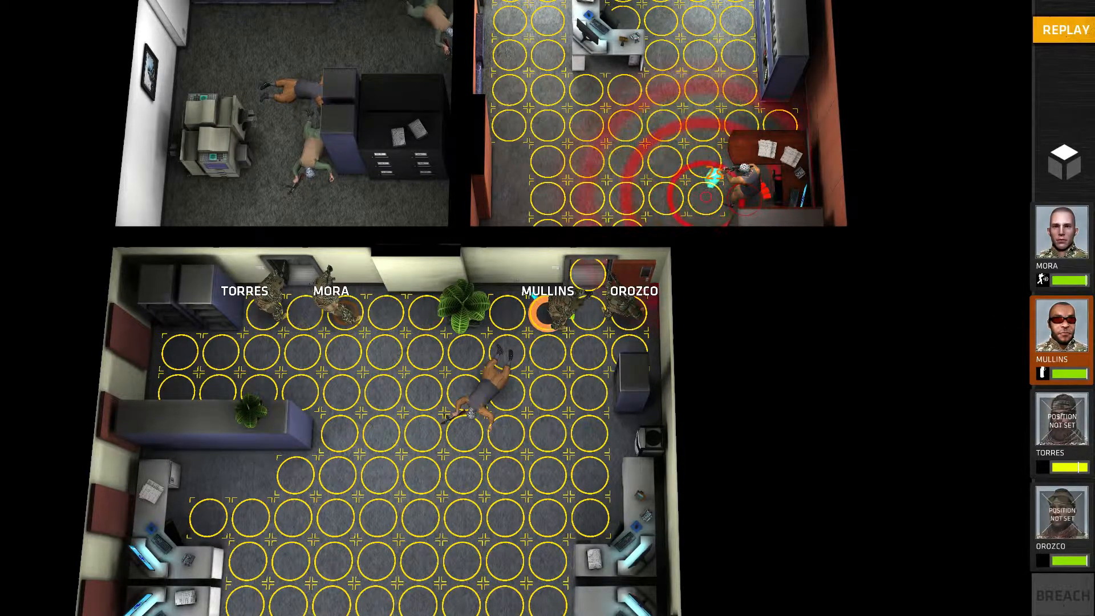
left_click(1062, 515)
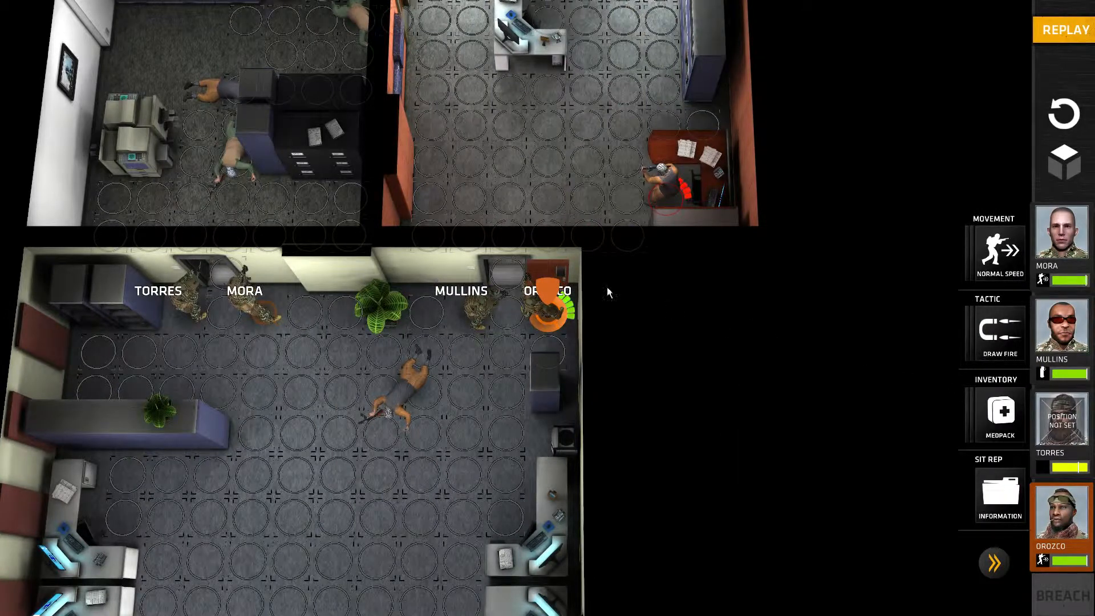
Step: Dismiss Orozco's order options and set Torres's stopping point at the left office's top corner
left_click(1001, 254)
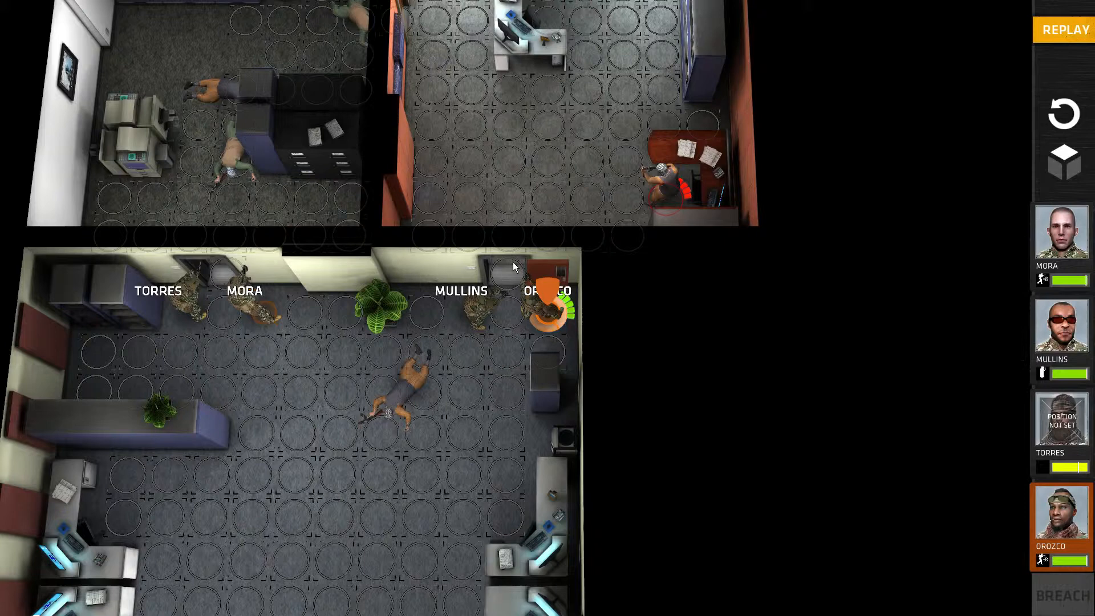
mouse_move(516, 242)
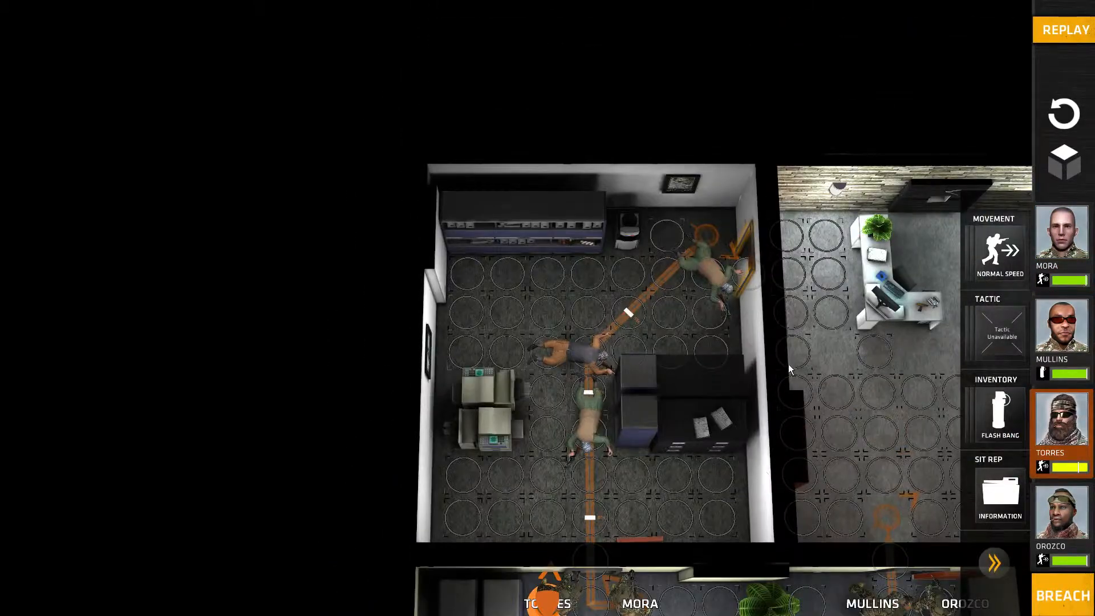
mouse_move(716, 321)
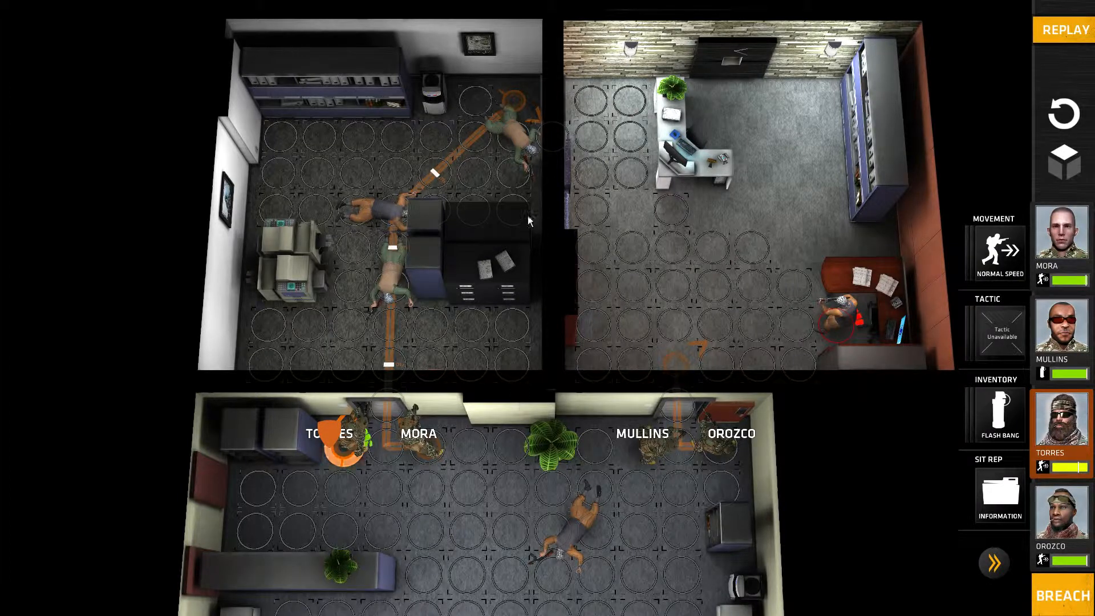
left_click(432, 136)
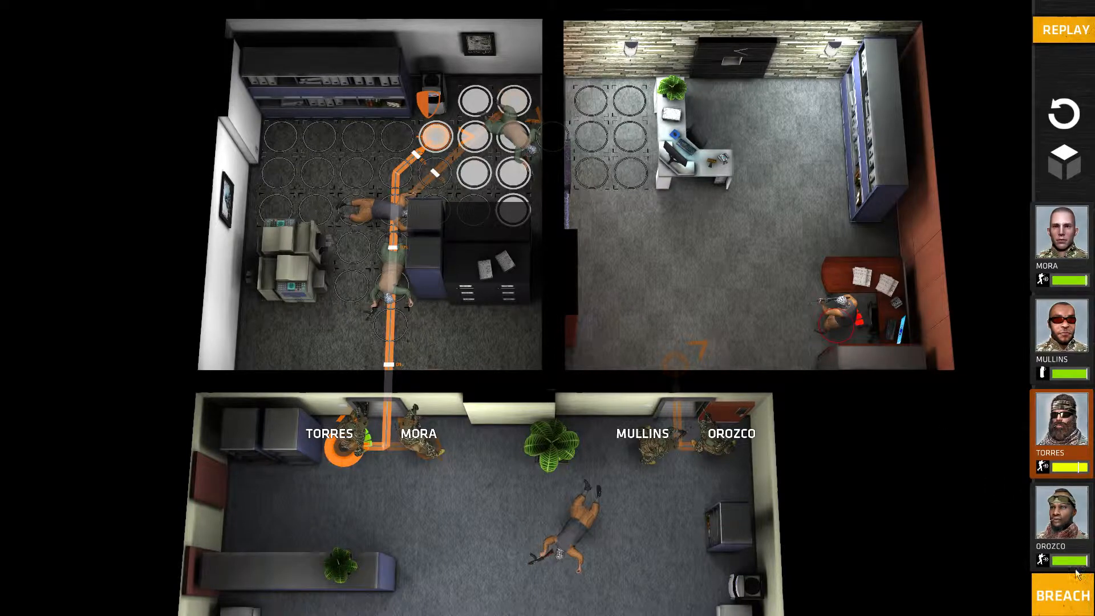
Step: Run the final breach to mission success and bring up the after-action team report
left_click(1061, 595)
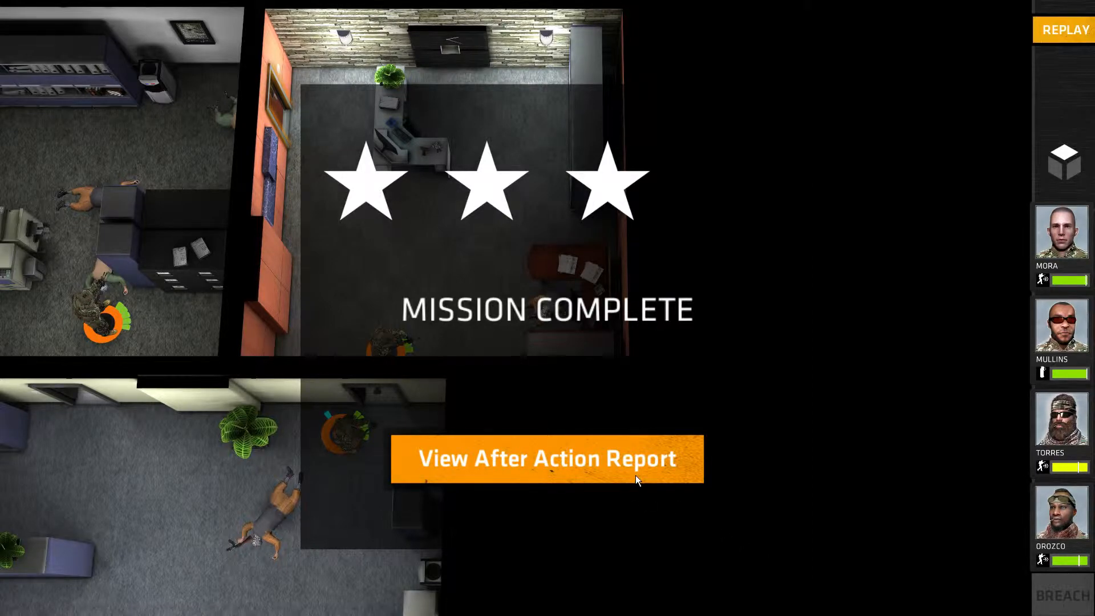
left_click(547, 458)
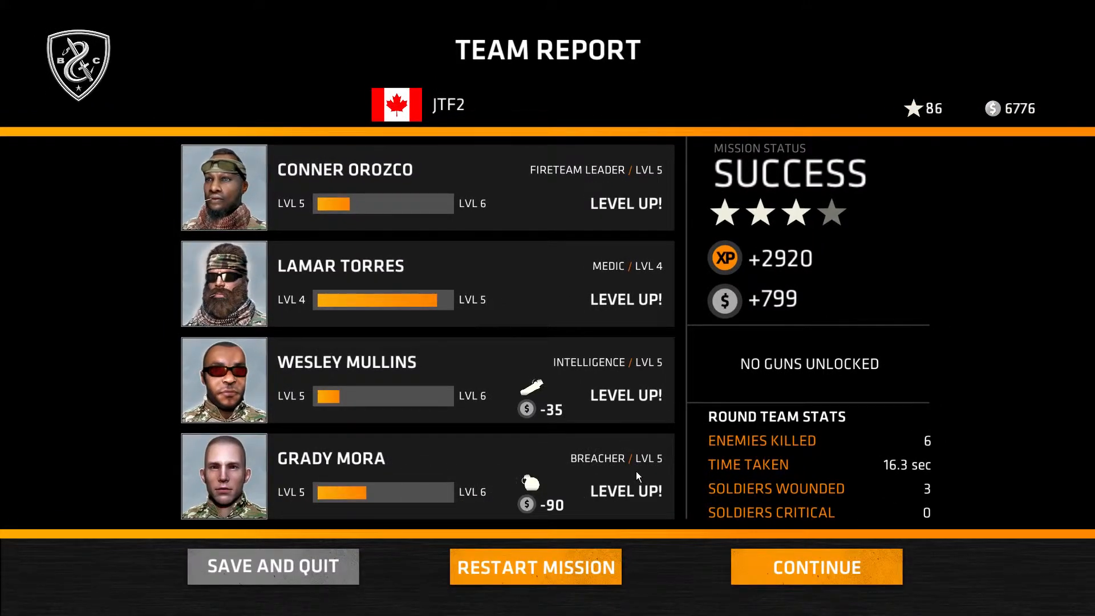
mouse_move(620, 517)
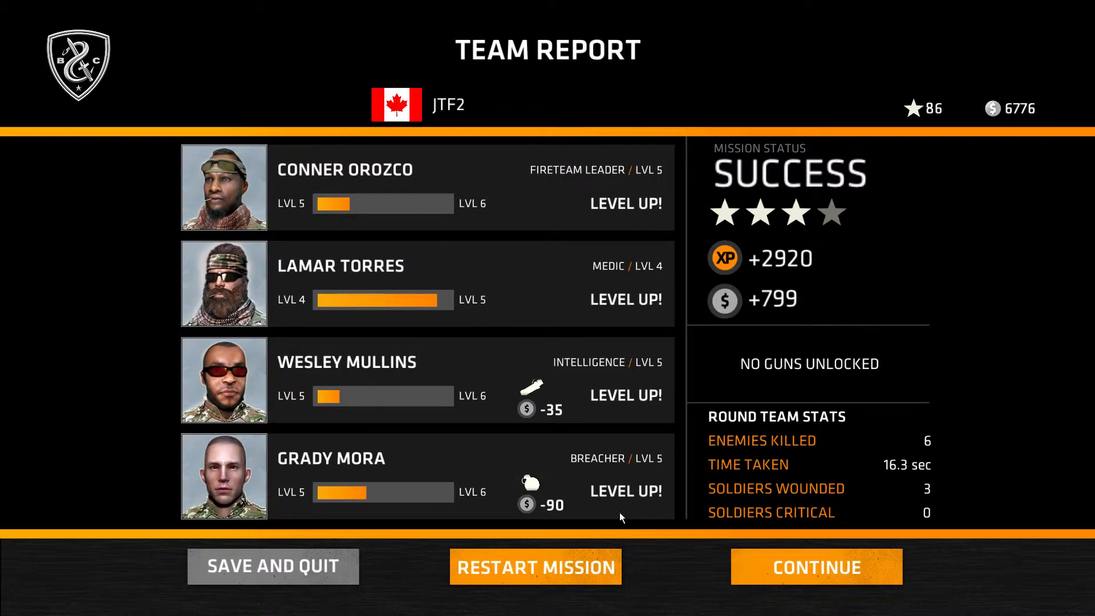
mouse_move(495, 557)
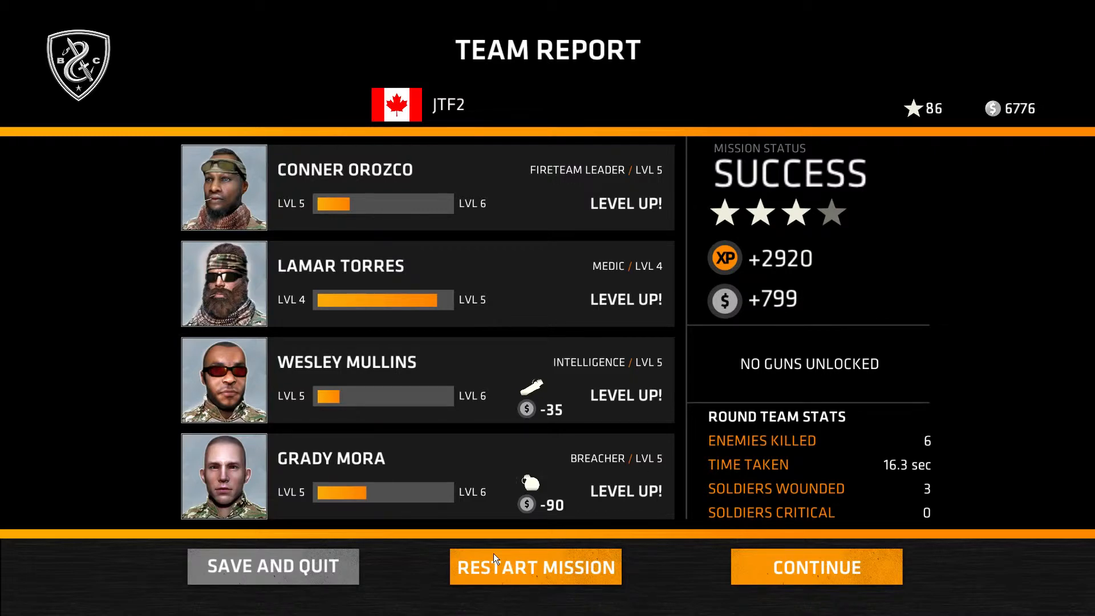